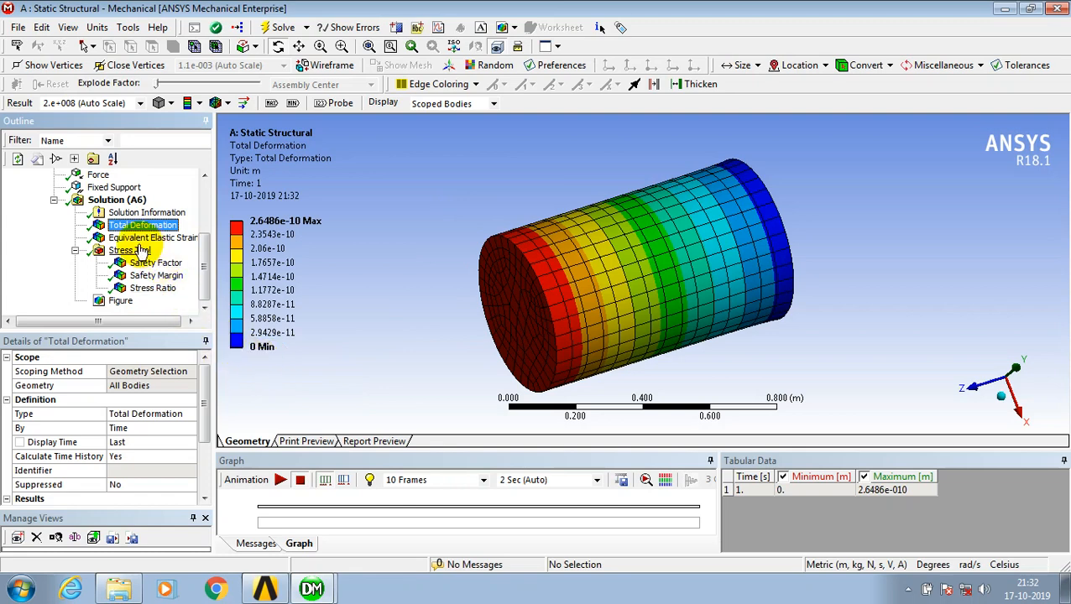
# Select the Solution (A6) branch and start the Print Preview
pyautogui.click(116, 200)
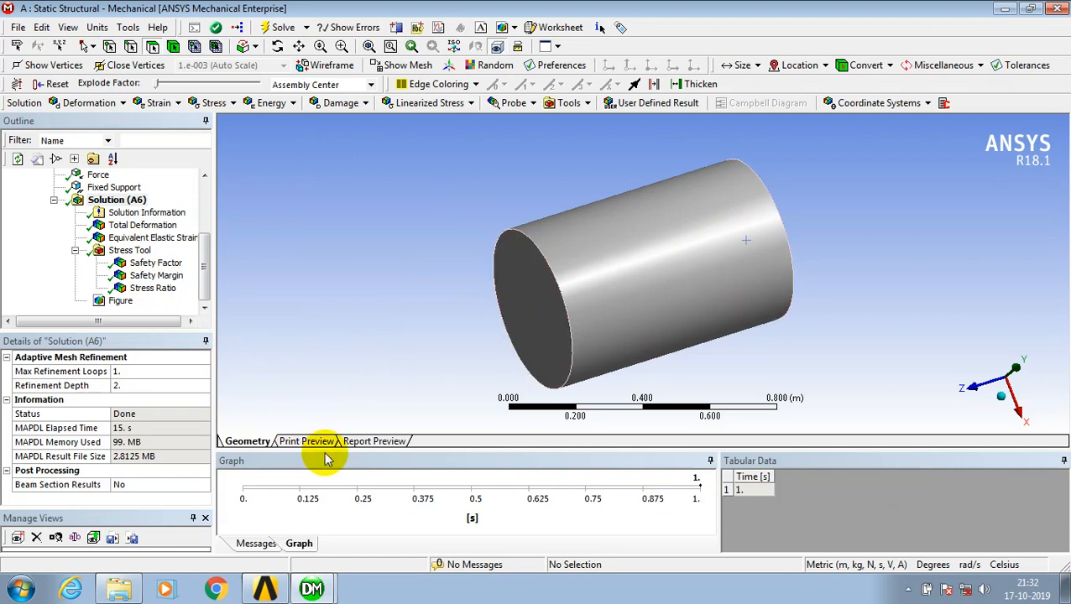
pyautogui.click(305, 441)
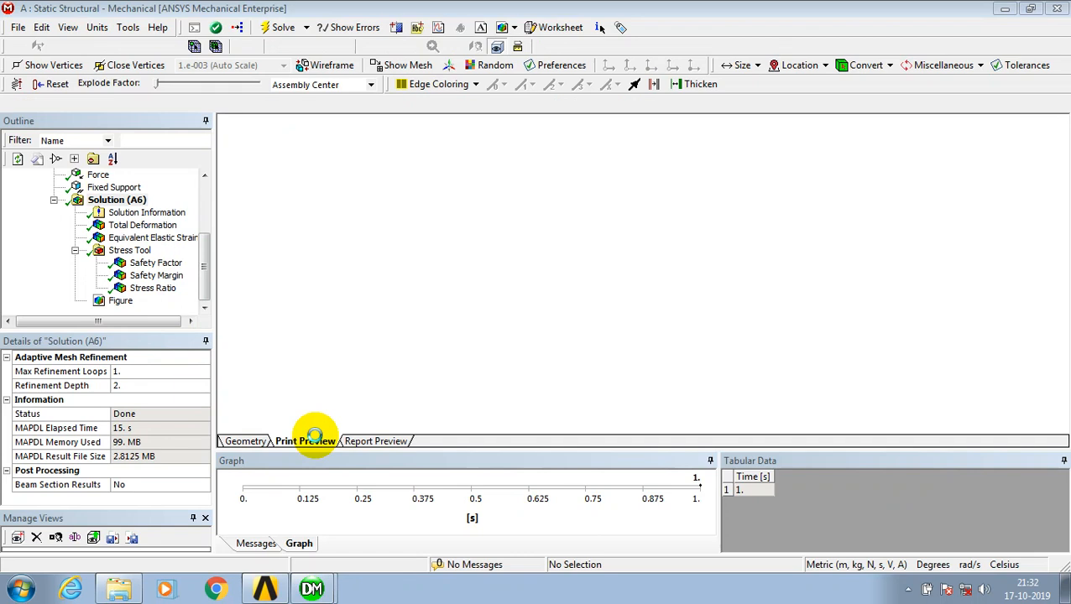
# Load the Solution print preview page and scroll down to the cylinder image
pyautogui.click(305, 441)
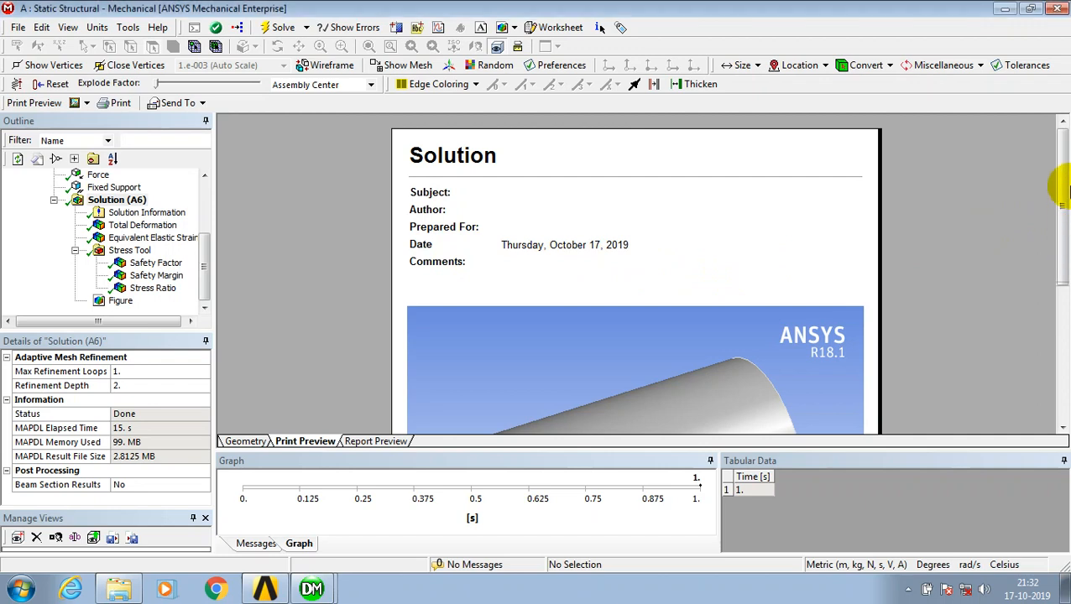
pyautogui.scroll(-3)
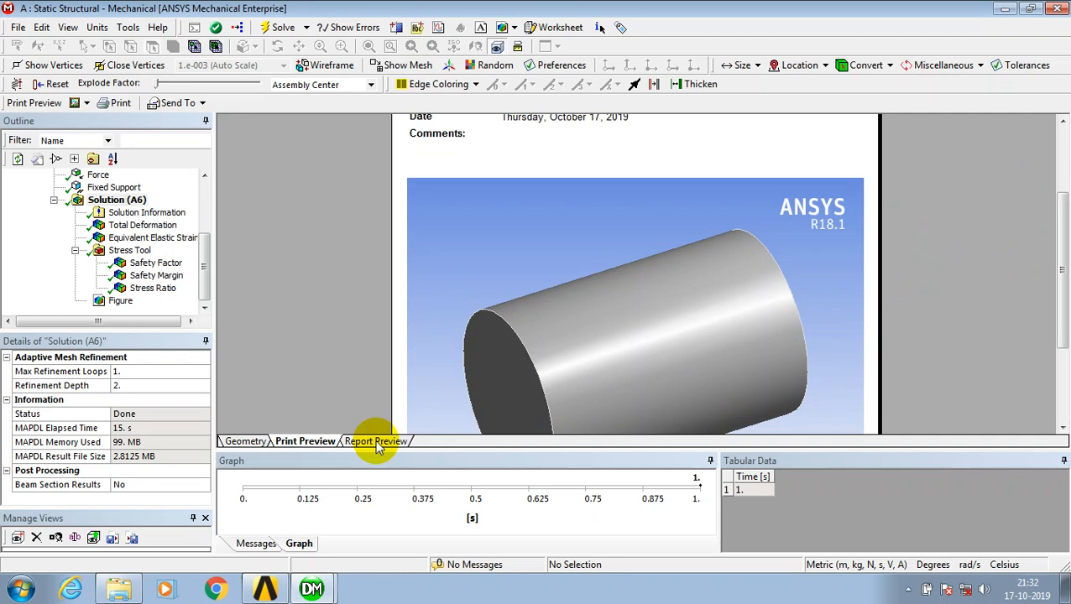
# Switch to Report Preview and scroll past the Project table to geometry import options
pyautogui.click(375, 441)
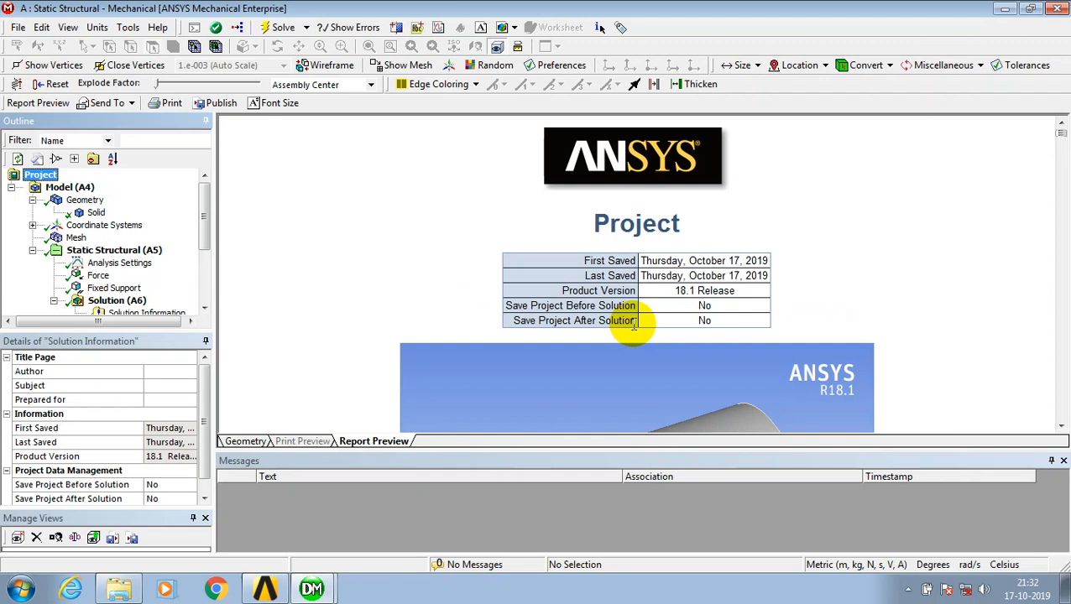
pyautogui.scroll(-3)
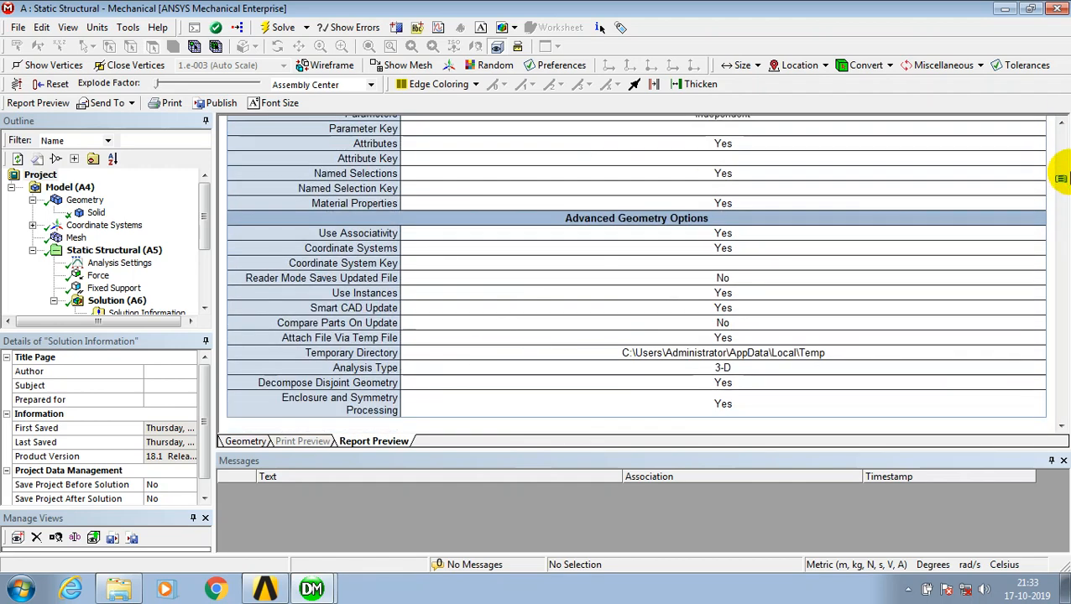
# Scroll through geometry, analysis settings, loads and results to the Aluminum Alloy tables
pyautogui.scroll(-3)
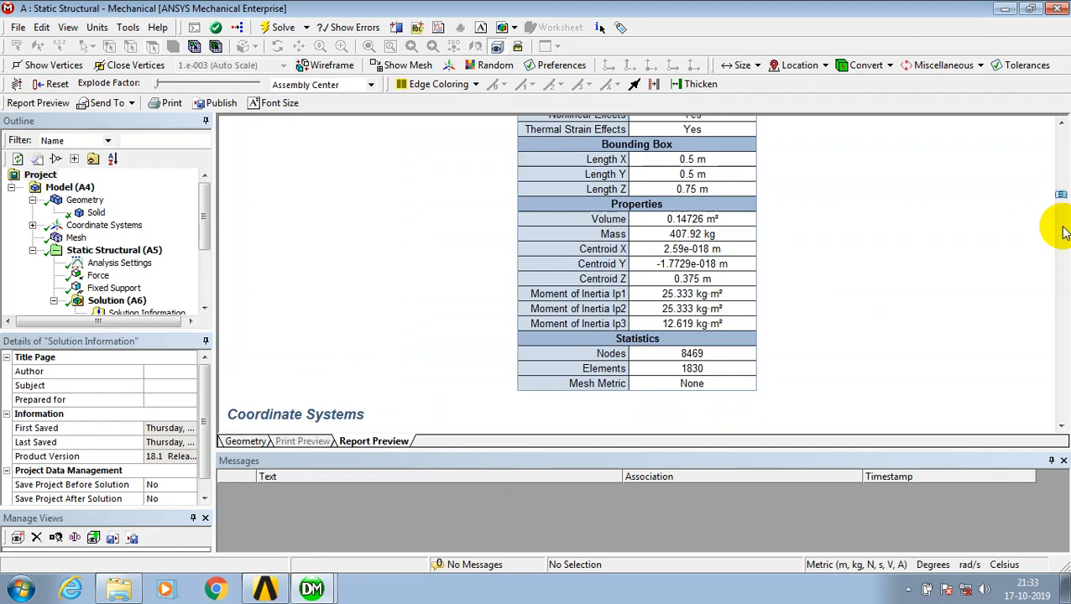
pyautogui.scroll(-3)
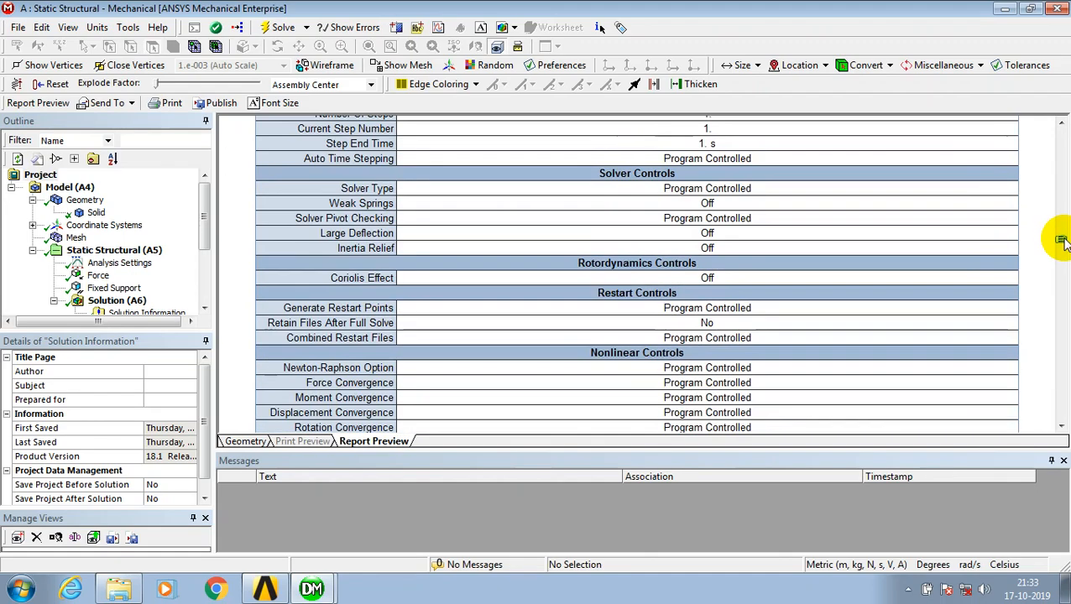
pyautogui.scroll(-3)
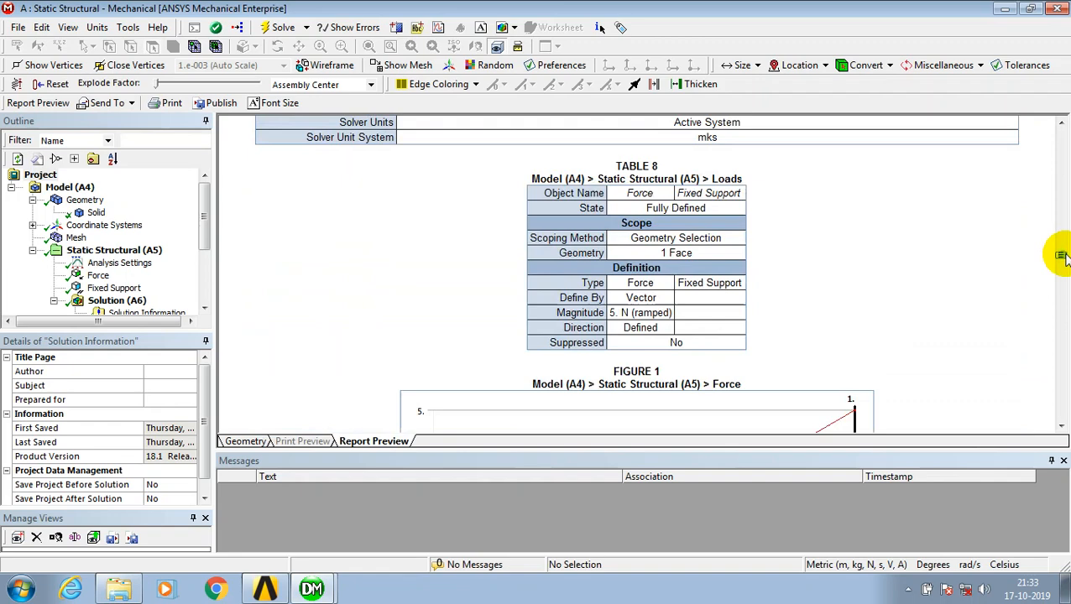
pyautogui.scroll(-3)
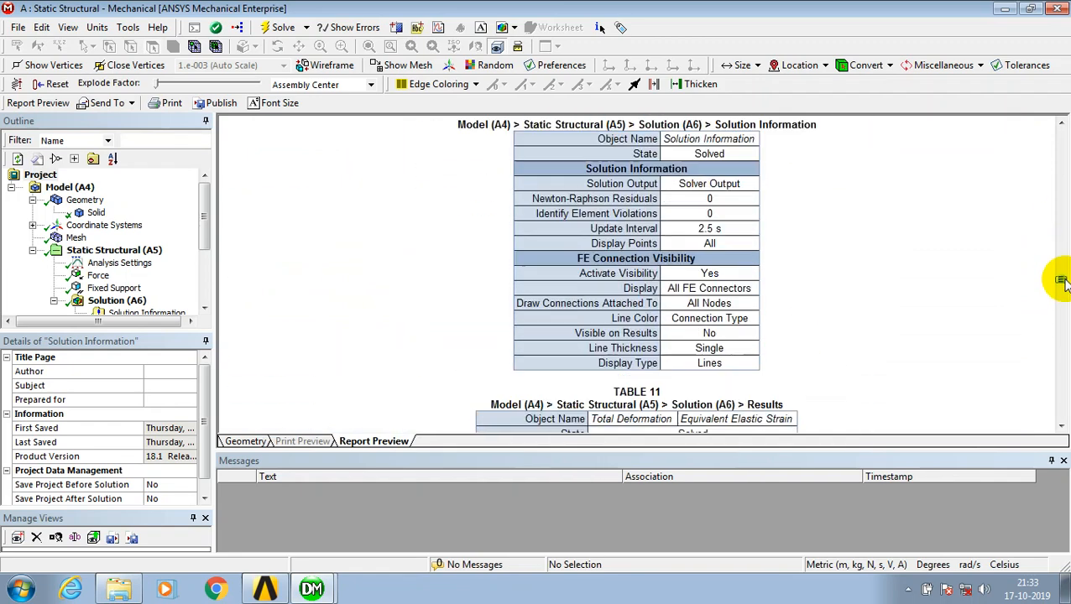
pyautogui.scroll(-3)
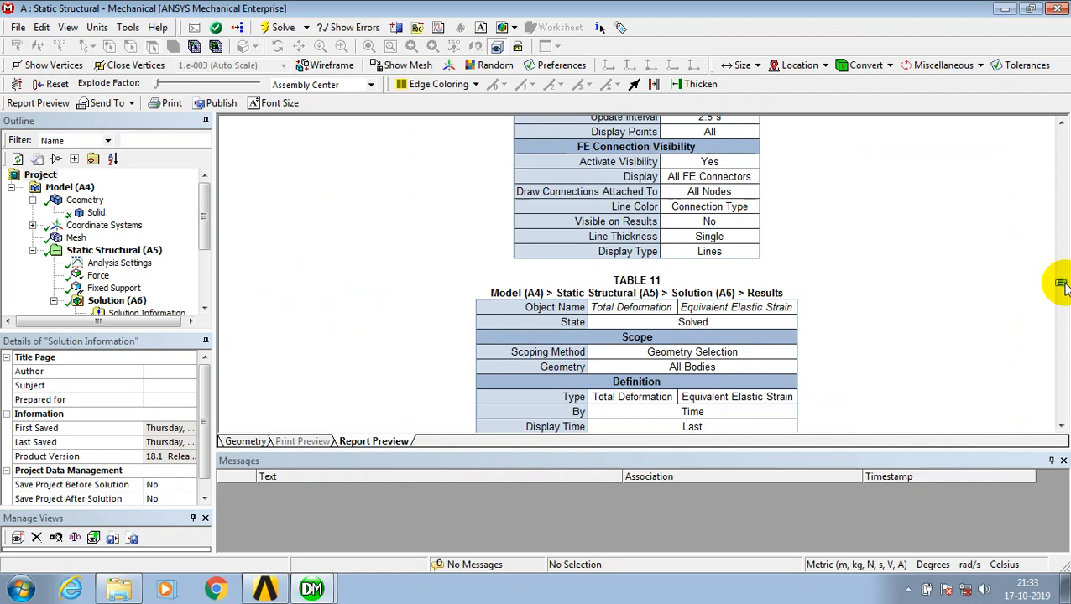
pyautogui.scroll(-3)
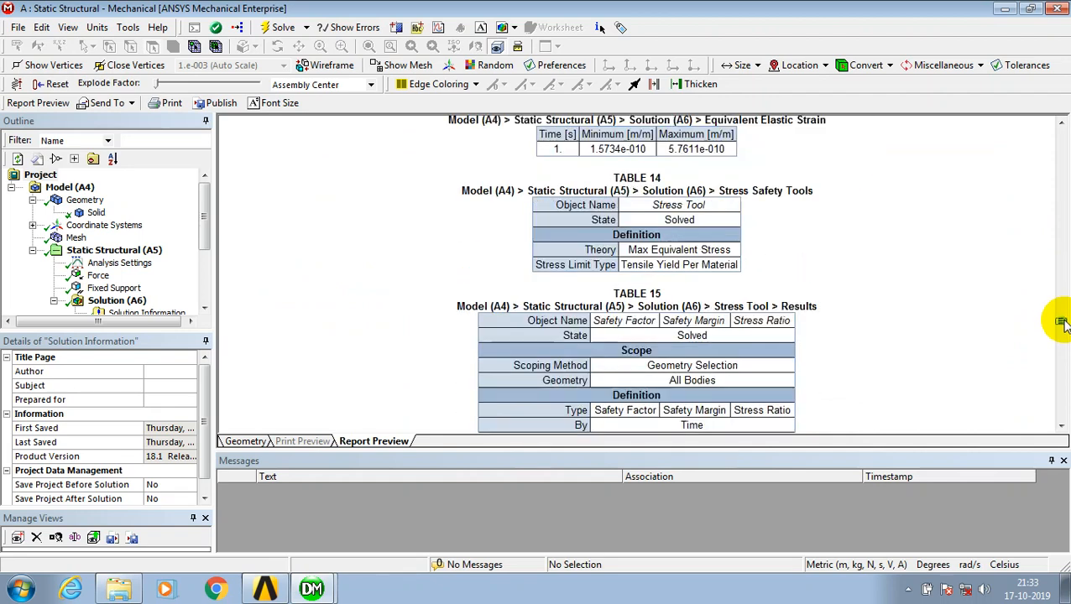
pyautogui.scroll(-3)
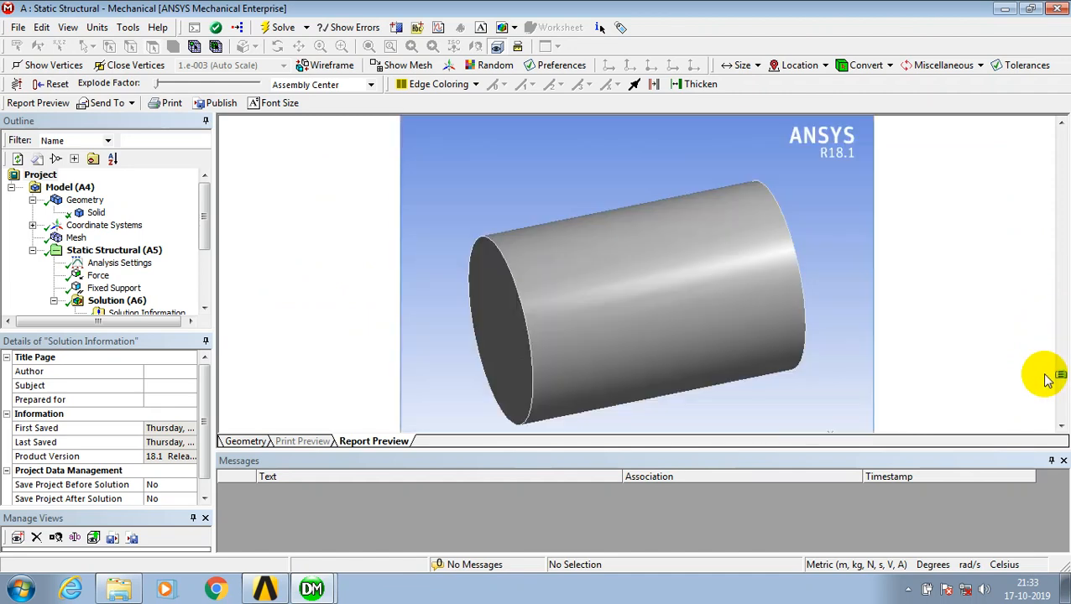
pyautogui.scroll(-3)
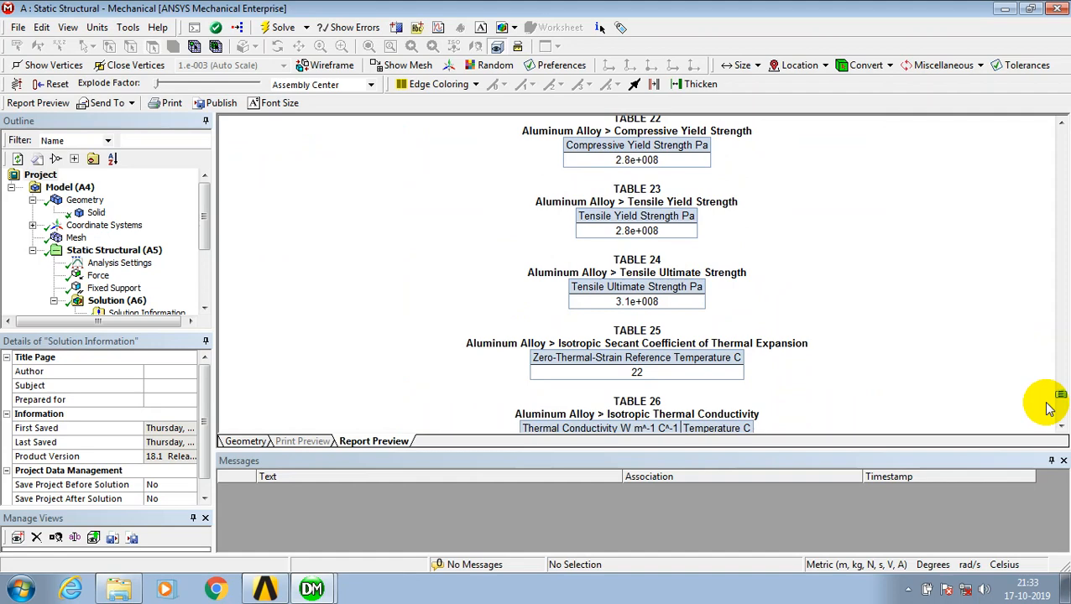
pyautogui.scroll(-3)
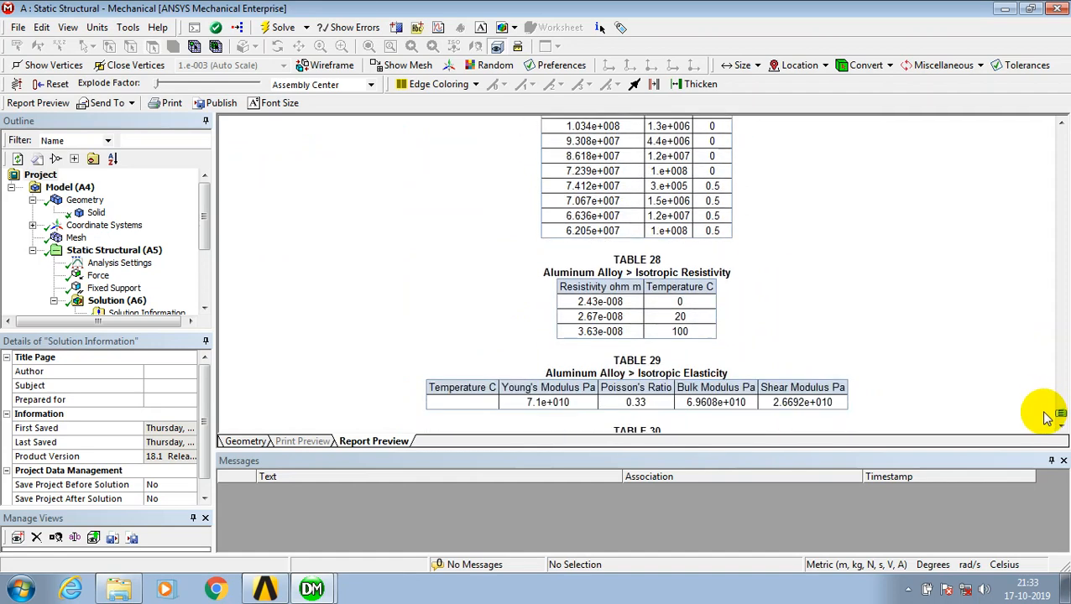
pyautogui.scroll(-3)
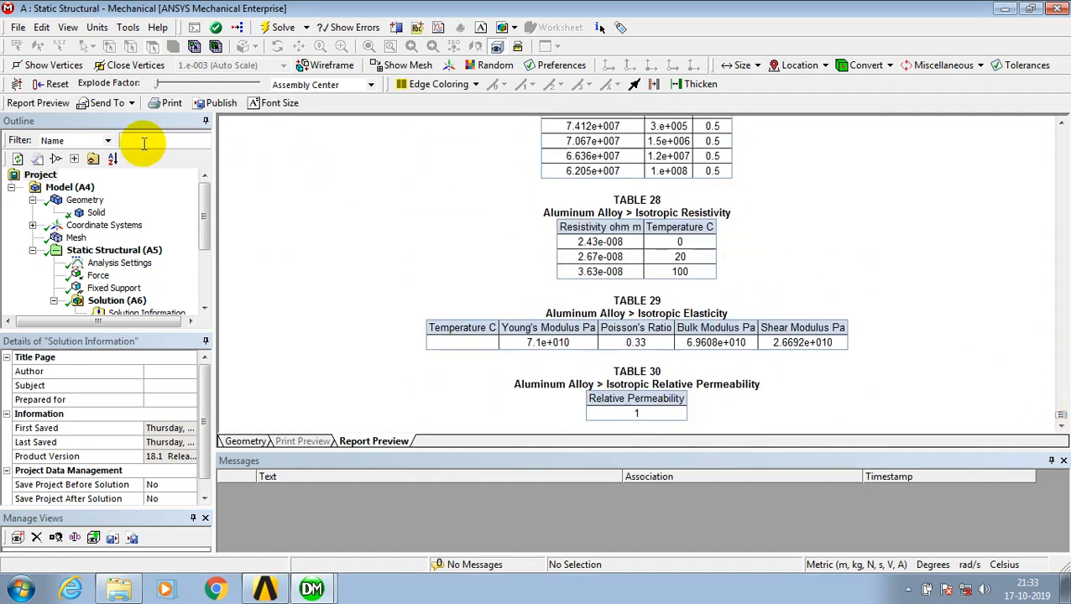
pyautogui.click(17, 27)
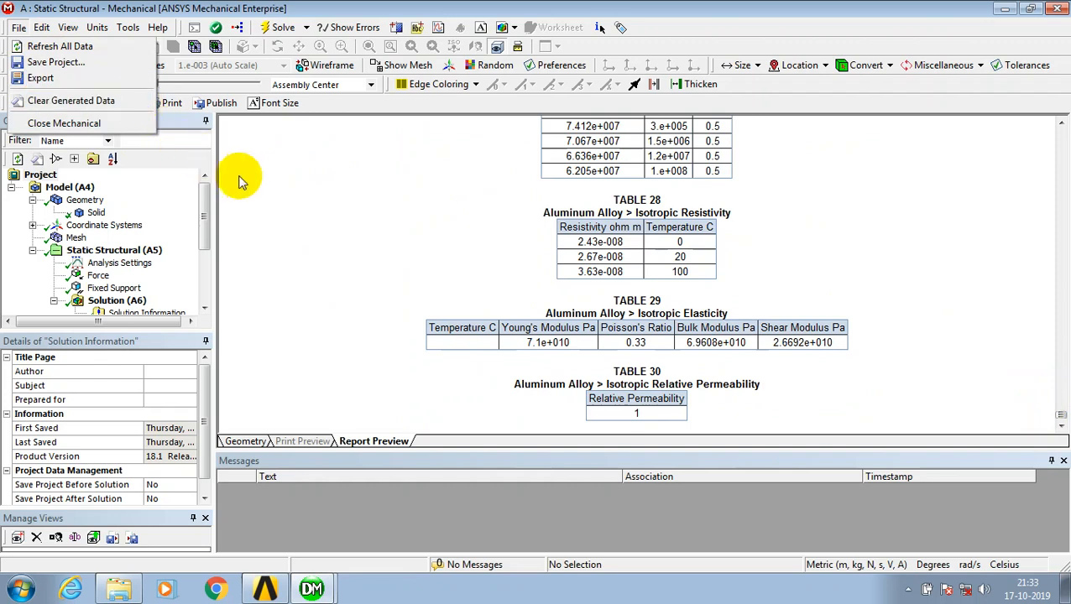
# Dismiss the File menu and scroll to mesh statistics and the Coordinate Systems table
pyautogui.click(355, 186)
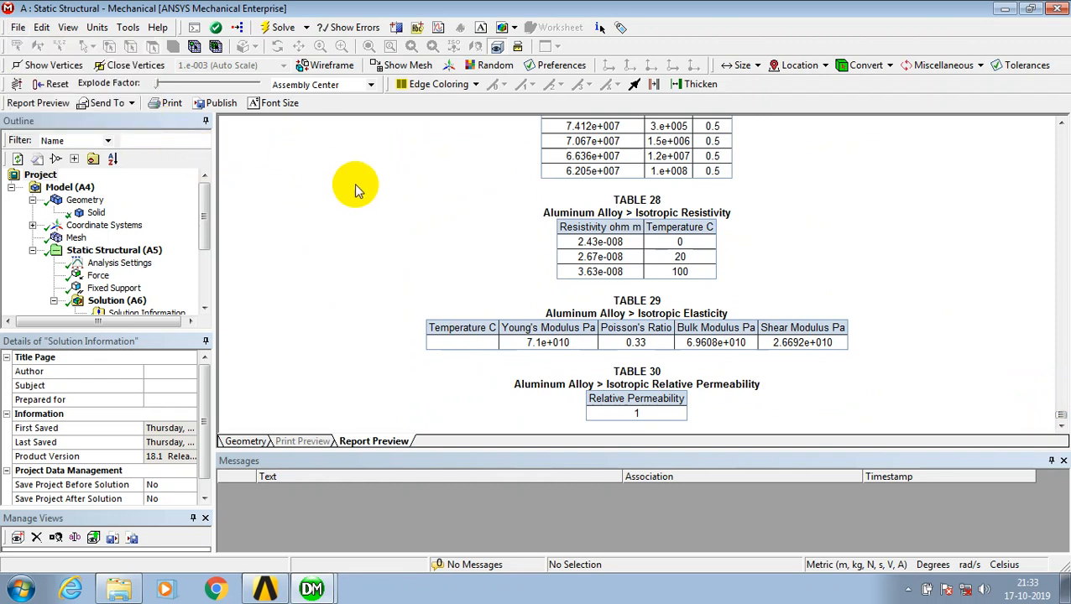
pyautogui.scroll(-3)
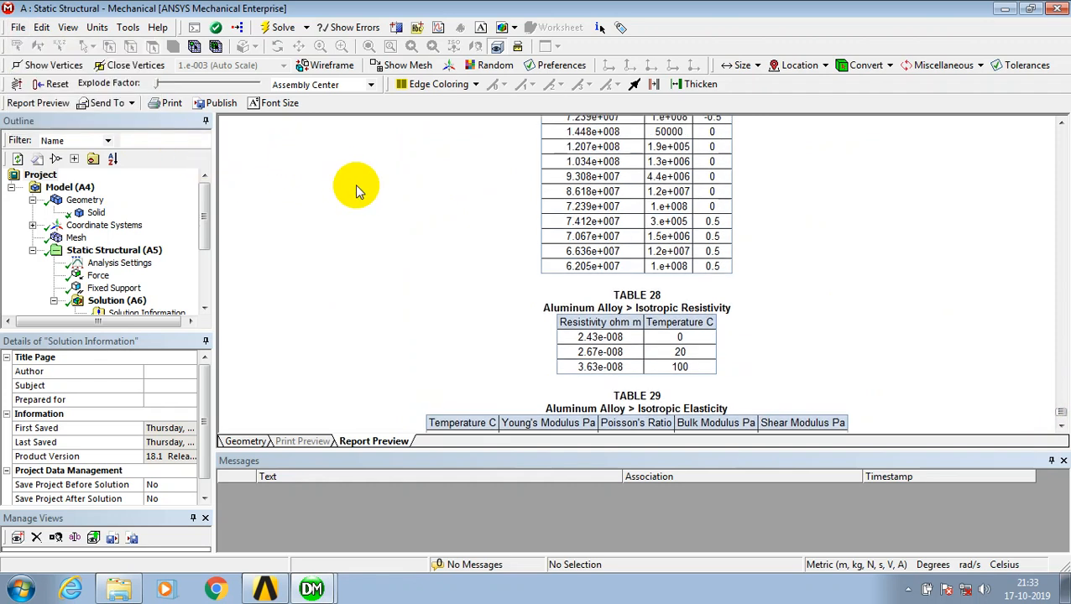
pyautogui.scroll(-3)
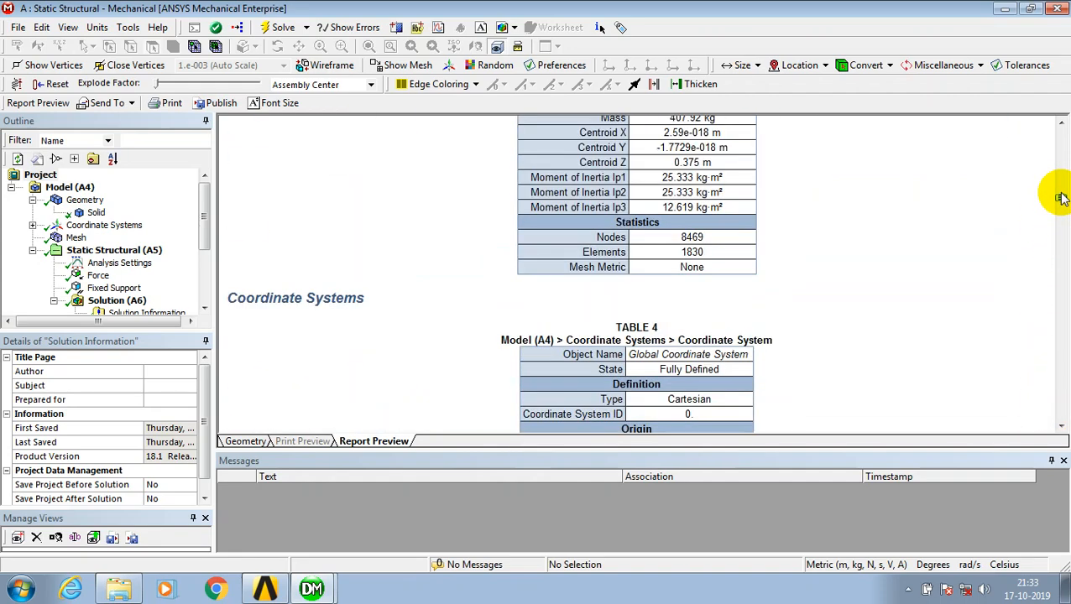
# Bring up the cylinder image's context menu and dismiss it without choosing anything
pyautogui.rightClick(850, 189)
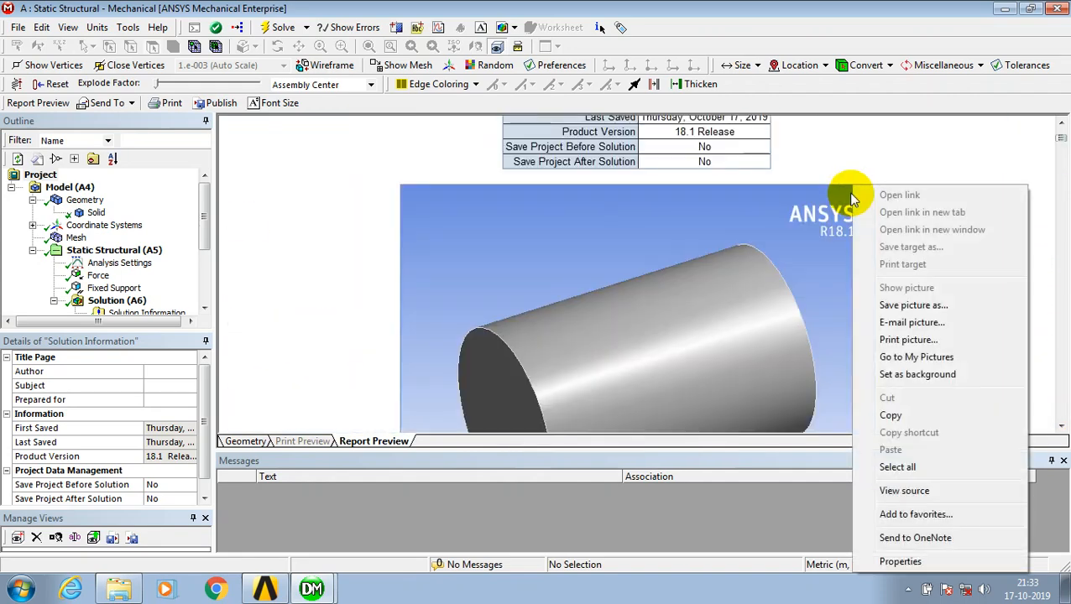
pyautogui.moveTo(827, 181)
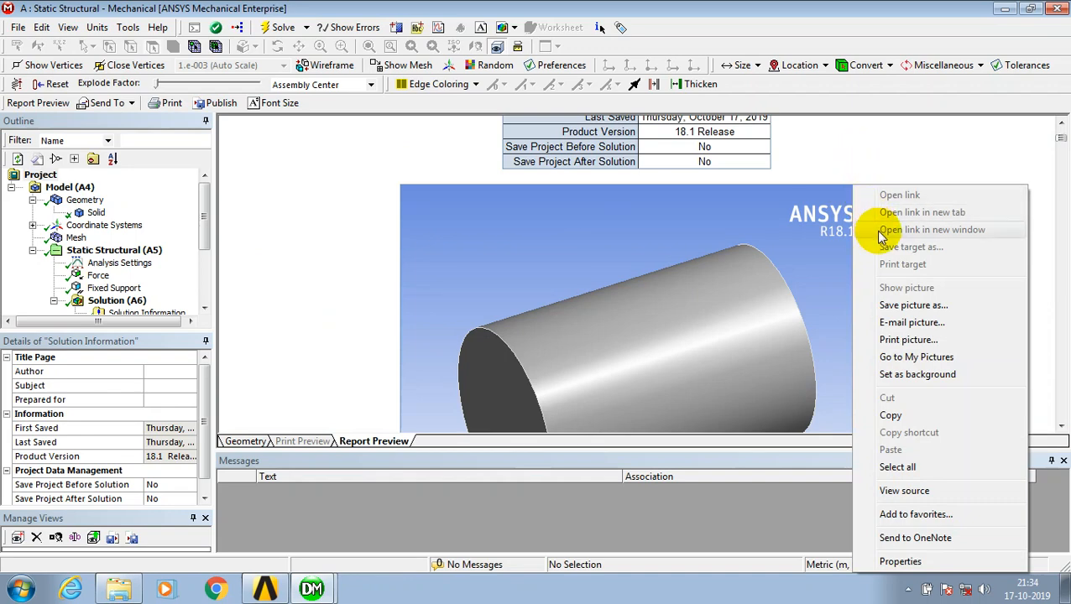
pyautogui.moveTo(919, 276)
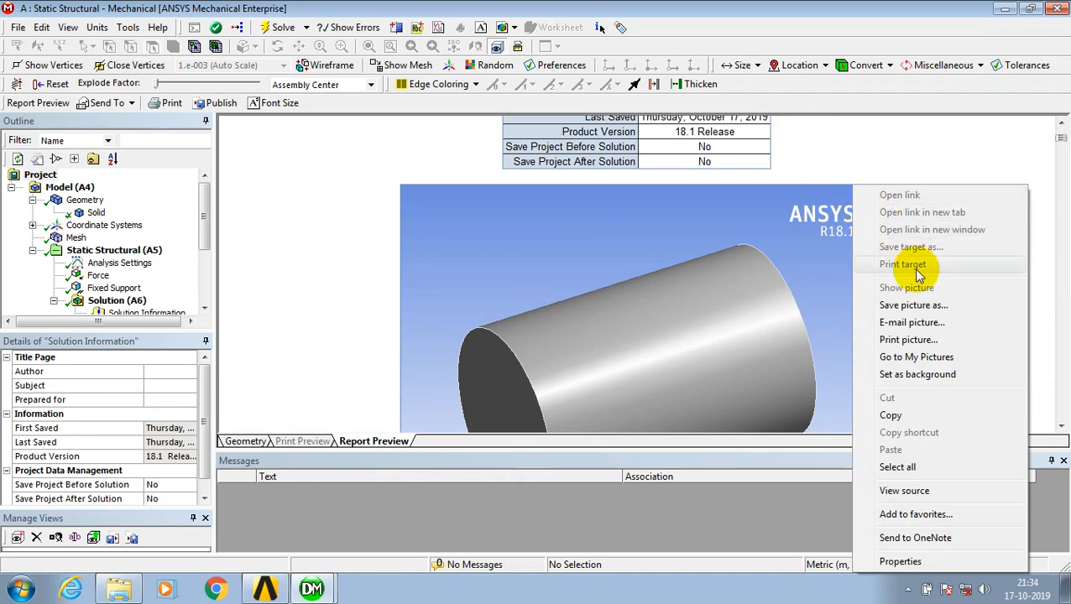
pyautogui.click(818, 182)
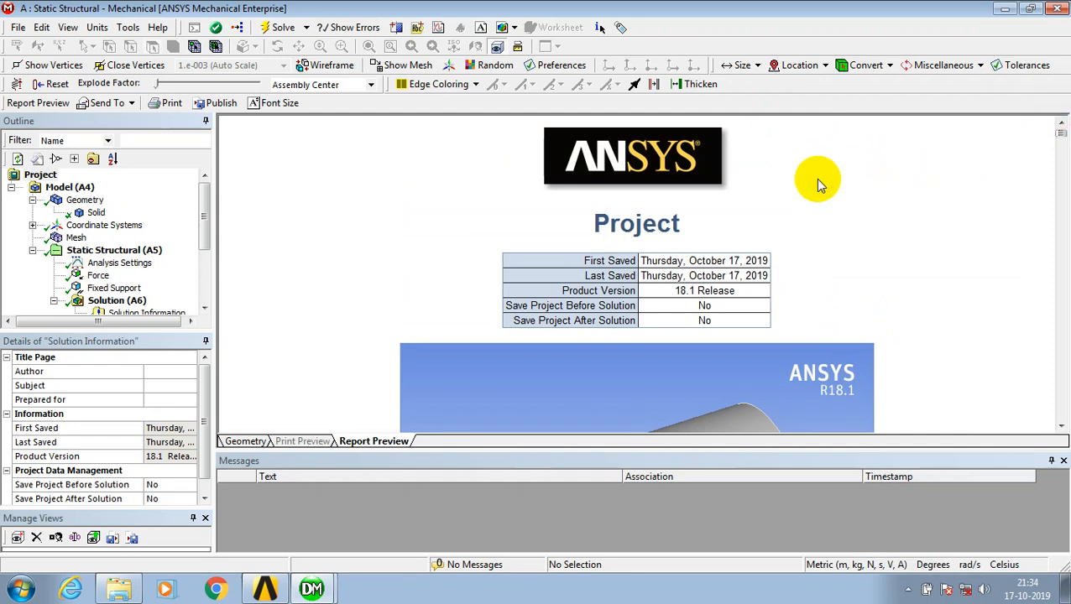
# Right-click a blank report area to show Print, Print Preview and Excel export options
pyautogui.rightClick(810, 180)
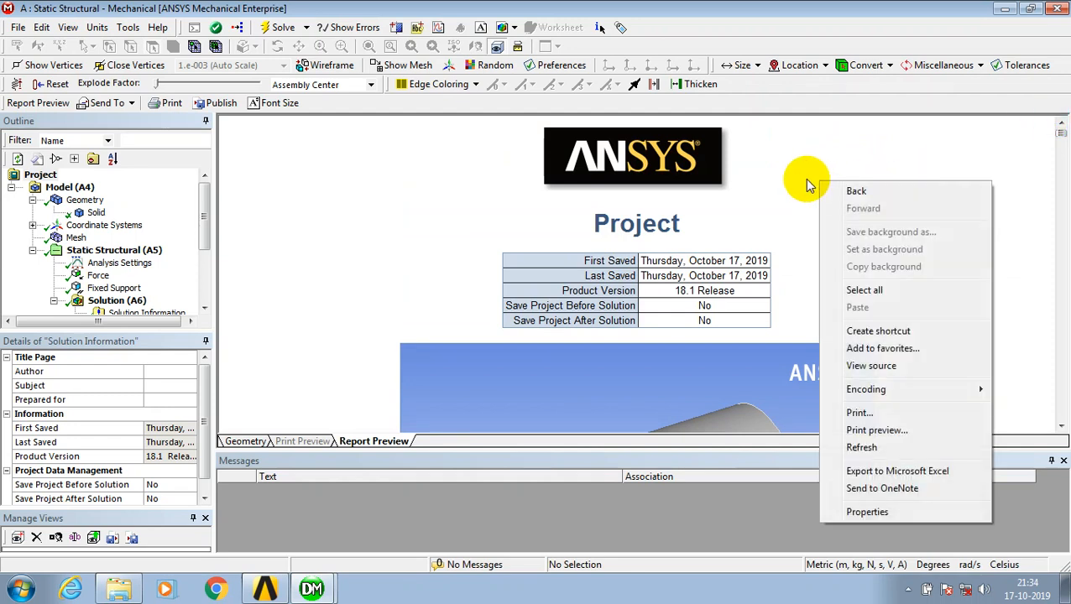
pyautogui.moveTo(864, 290)
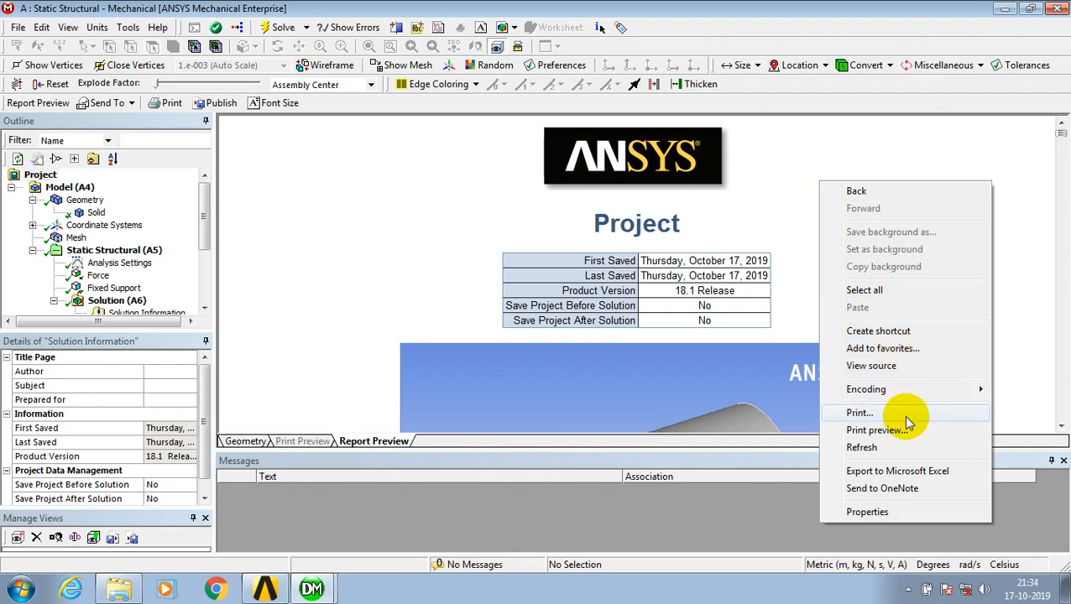
pyautogui.moveTo(930, 480)
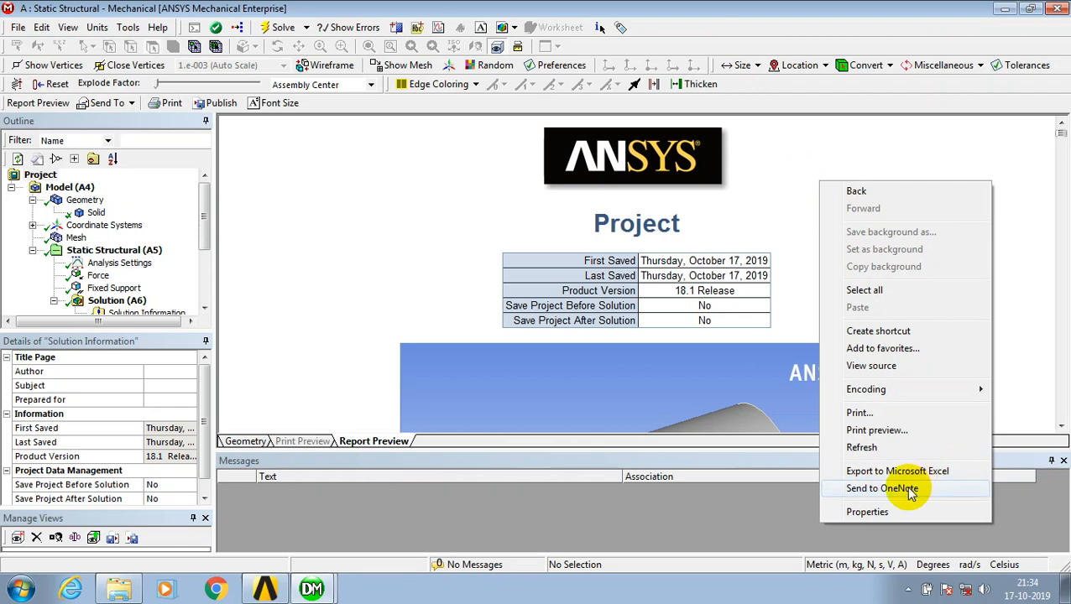
pyautogui.moveTo(900, 430)
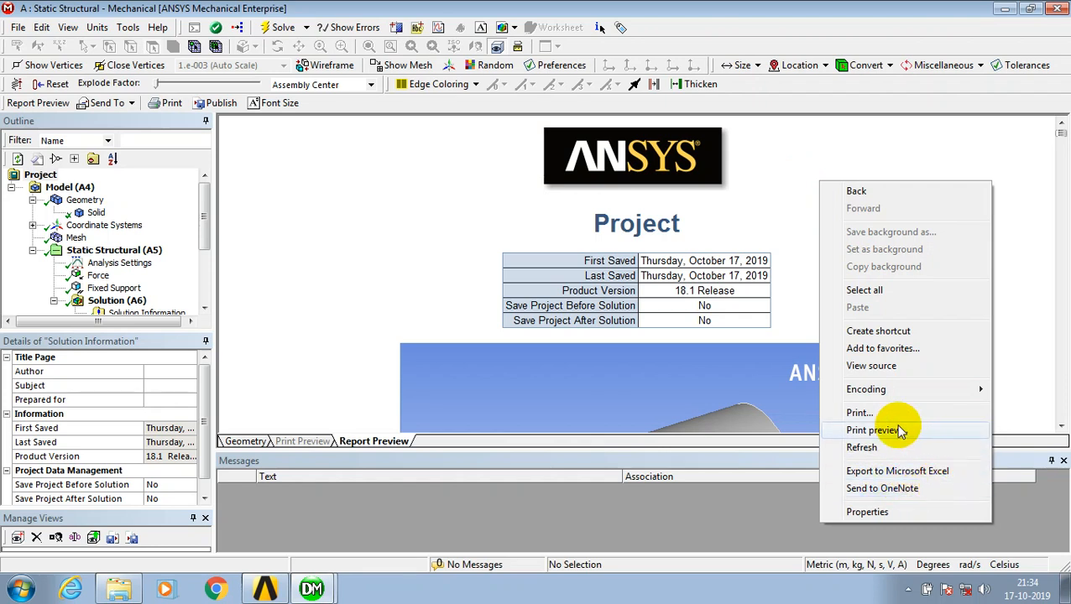
pyautogui.moveTo(859, 412)
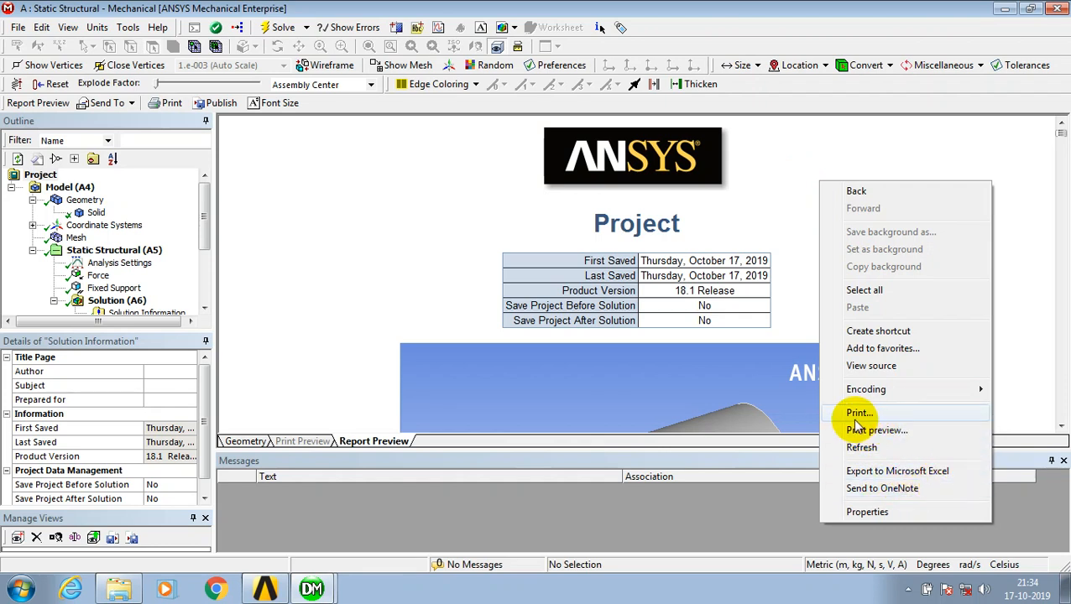